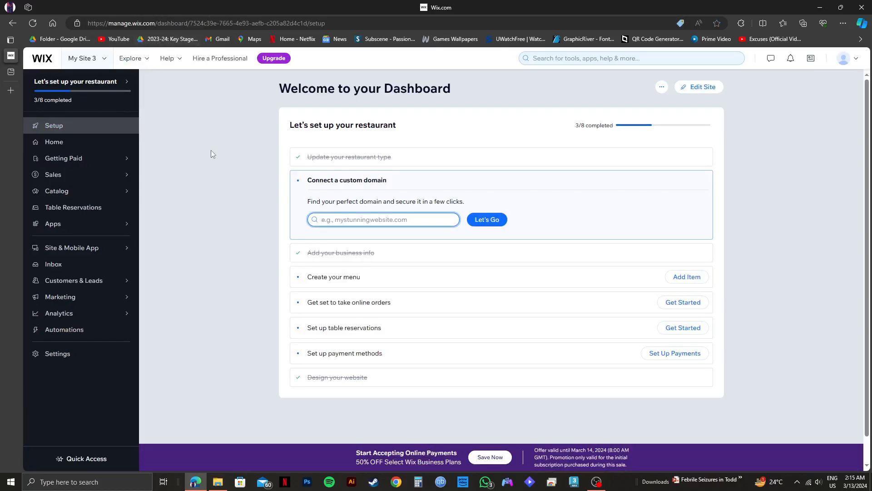
{"action": "mouse_move", "coordinate": [217, 144]}
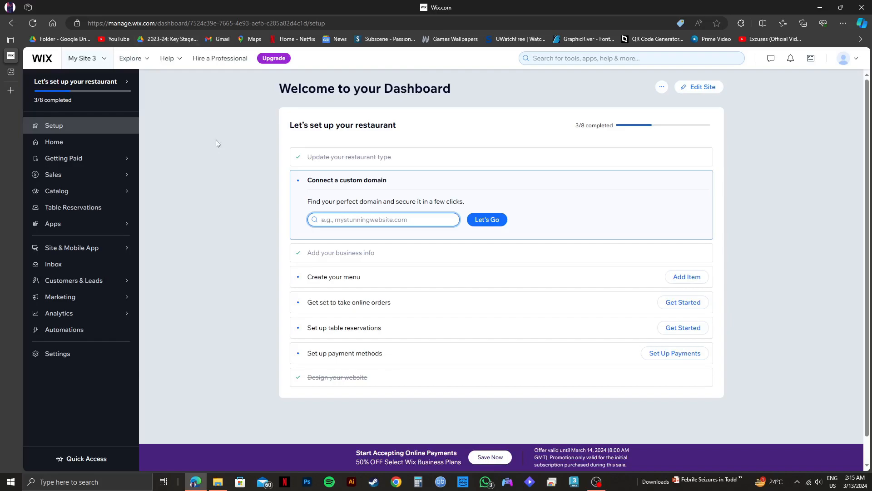
- Show the My Site 3 site switcher listing recently opened sites
{"action": "left_click", "coordinate": [87, 58]}
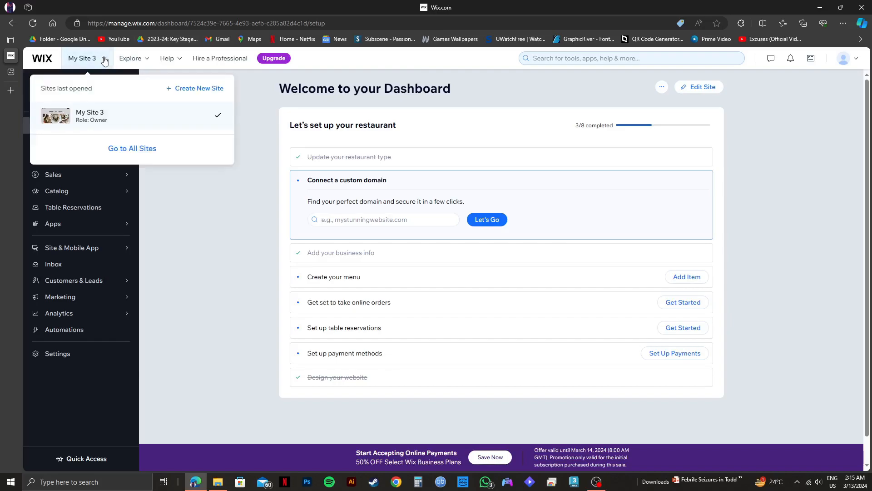
{"action": "mouse_move", "coordinate": [170, 85]}
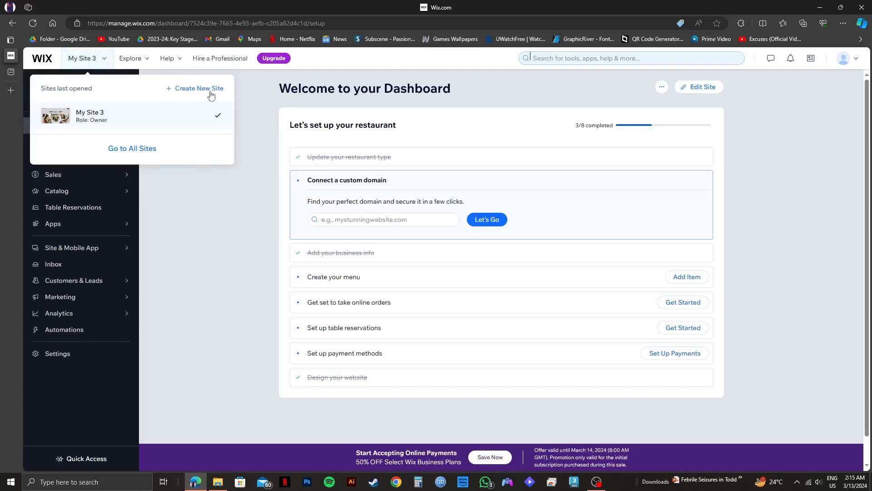
- Create a new site and choose 'Set up without AI'
{"action": "left_click", "coordinate": [198, 88]}
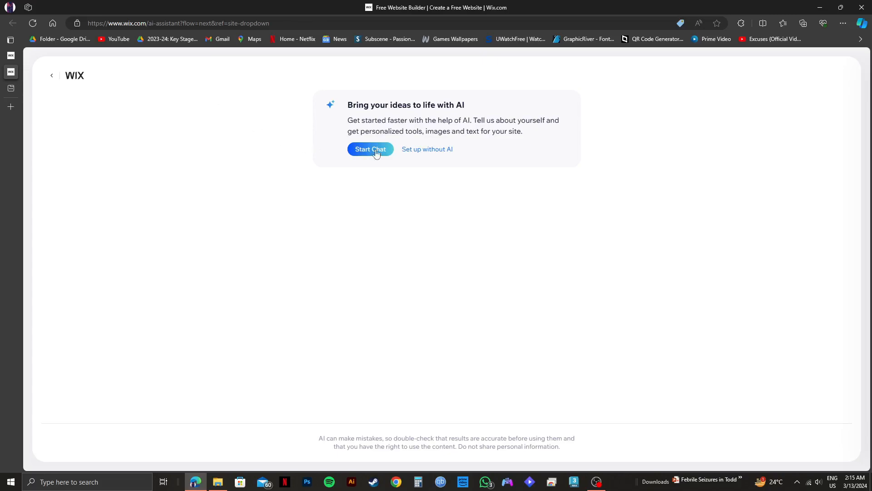
{"action": "mouse_move", "coordinate": [441, 148]}
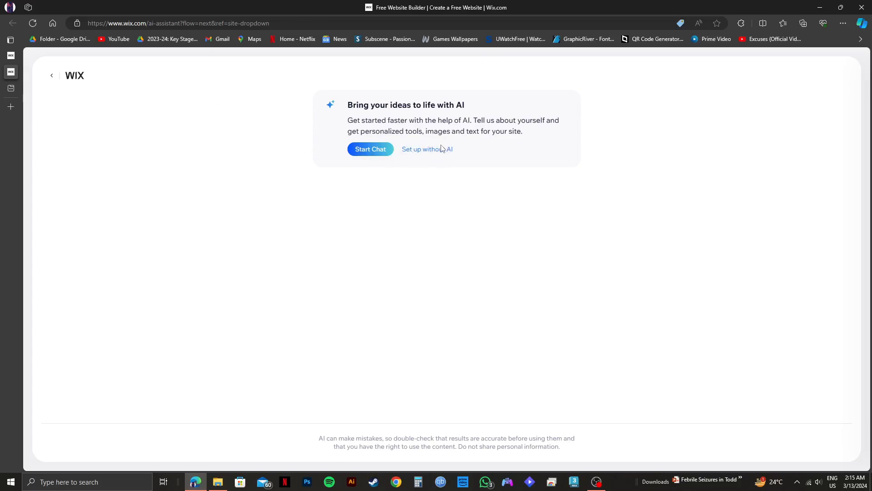
{"action": "left_click", "coordinate": [427, 149]}
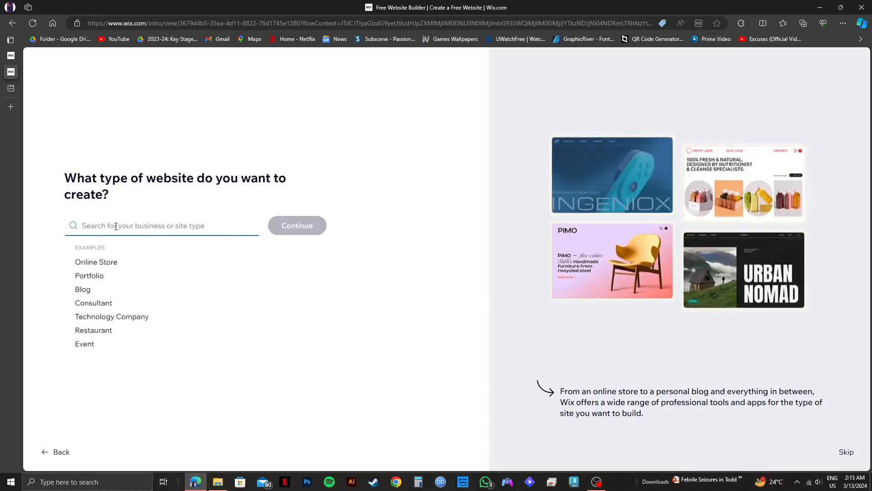
- Search 'real', pick Real Estate Developer as the site type, and continue
{"action": "type", "text": "r"}
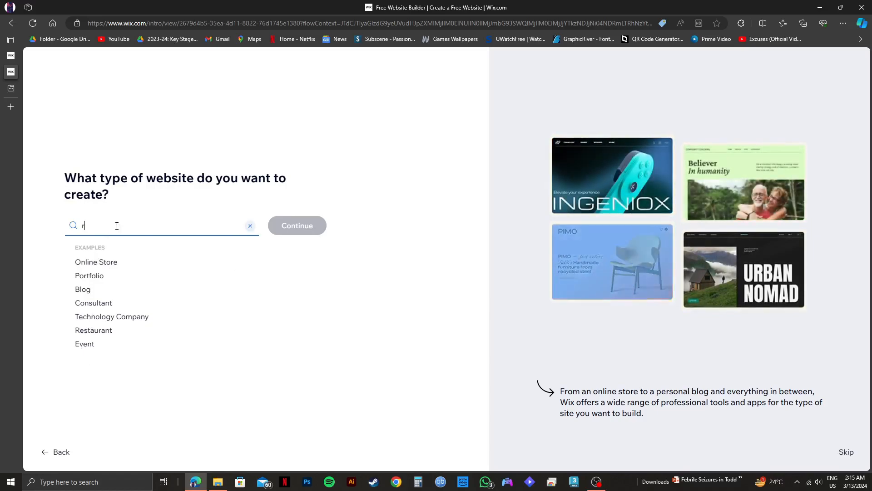
{"action": "type", "text": "eal es"}
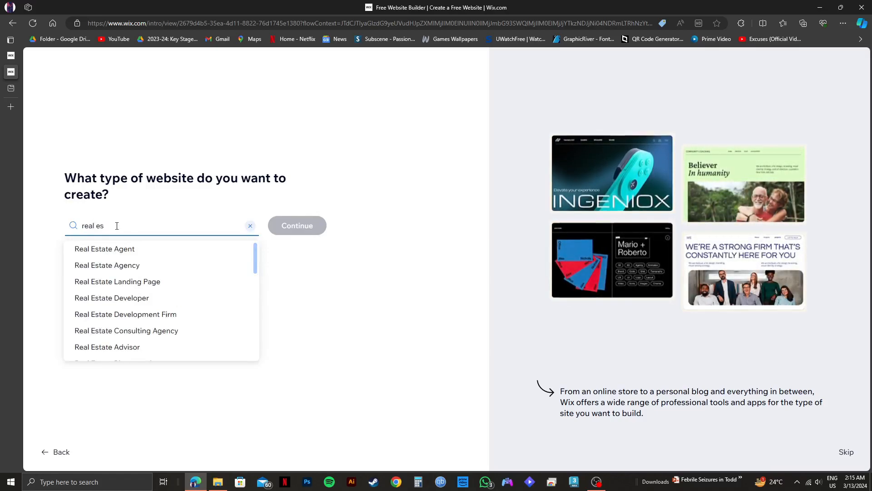
{"action": "mouse_move", "coordinate": [132, 307]}
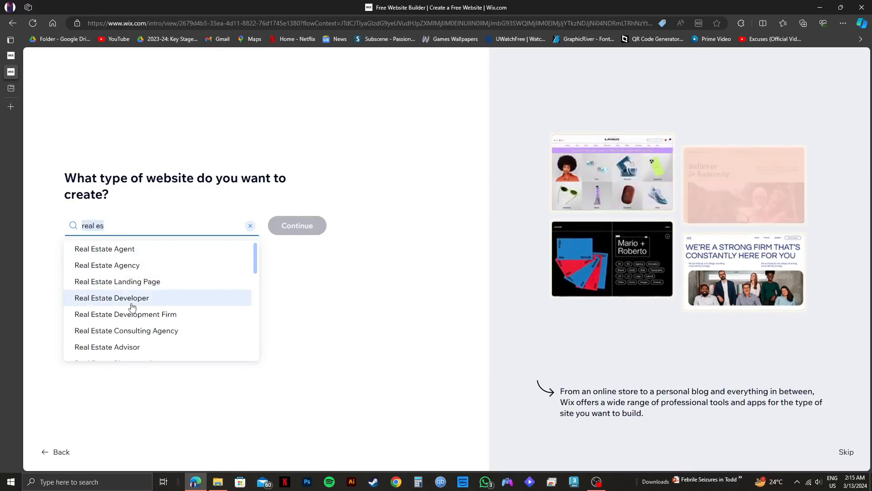
{"action": "left_click", "coordinate": [111, 298]}
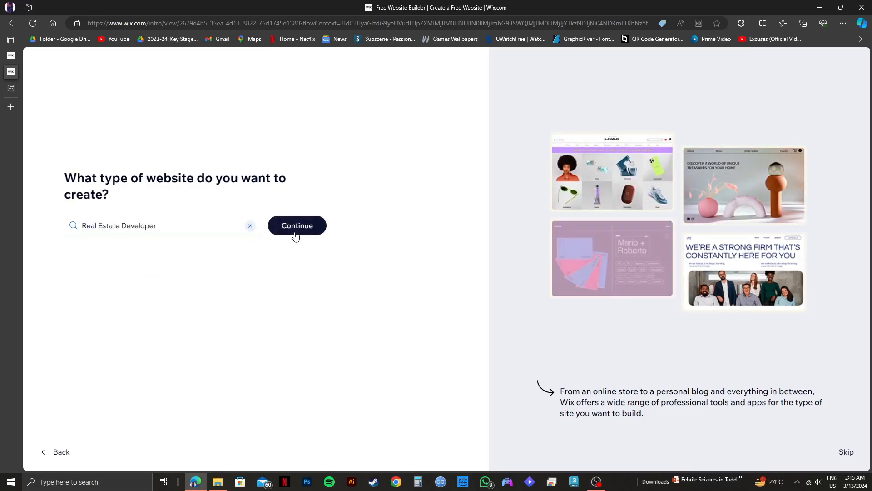
{"action": "left_click", "coordinate": [297, 226]}
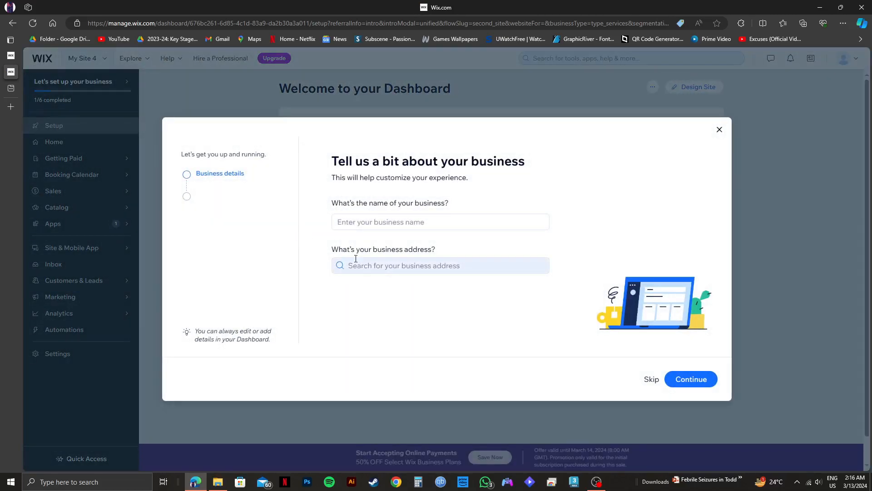
- Skip Business details, Working hours and Services, then close the setup wizard
{"action": "left_click", "coordinate": [691, 379]}
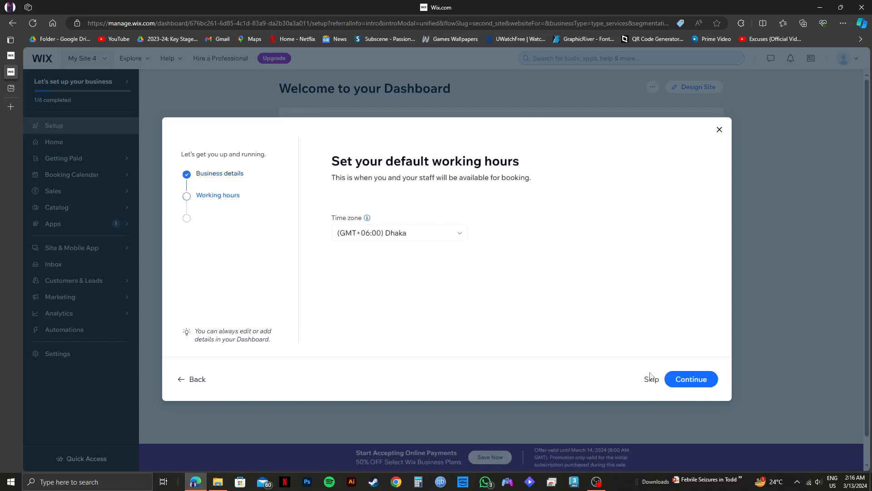
{"action": "left_click", "coordinate": [691, 379]}
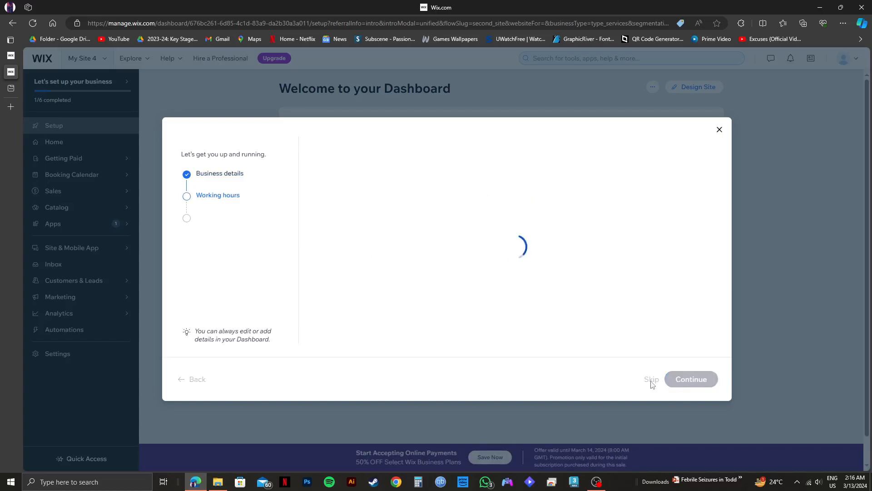
{"action": "left_click", "coordinate": [691, 379]}
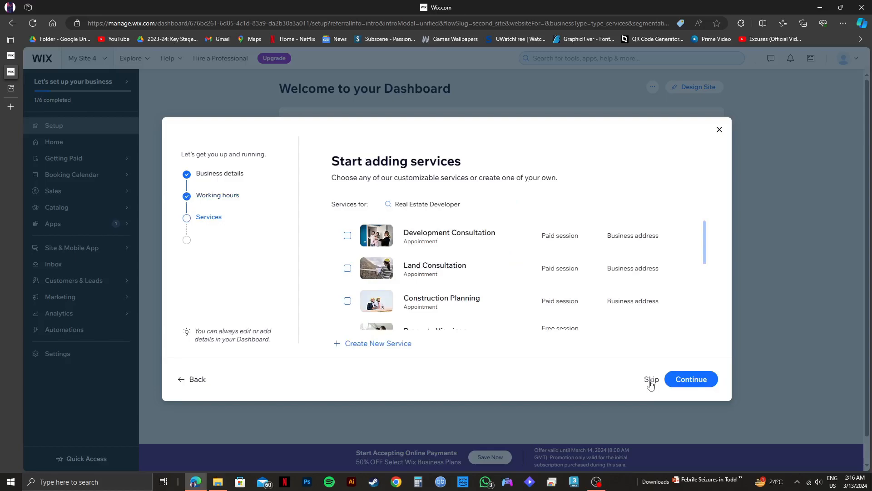
{"action": "left_click", "coordinate": [652, 379]}
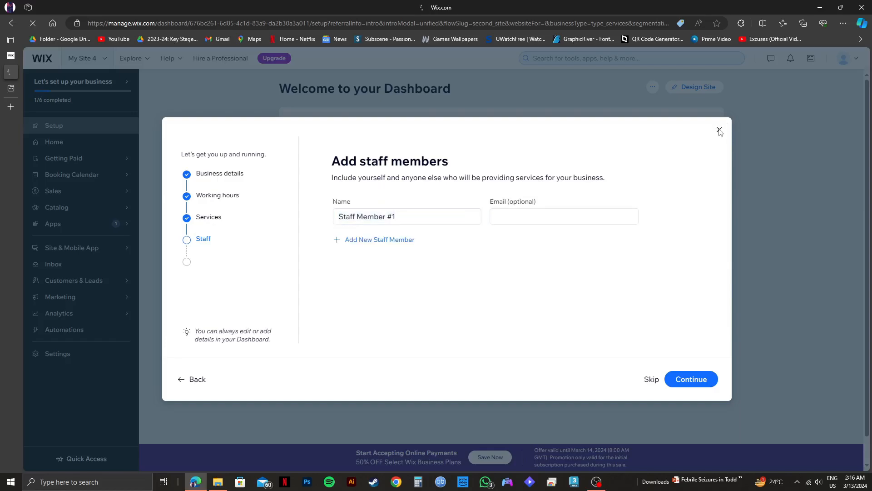
{"action": "left_click", "coordinate": [720, 130]}
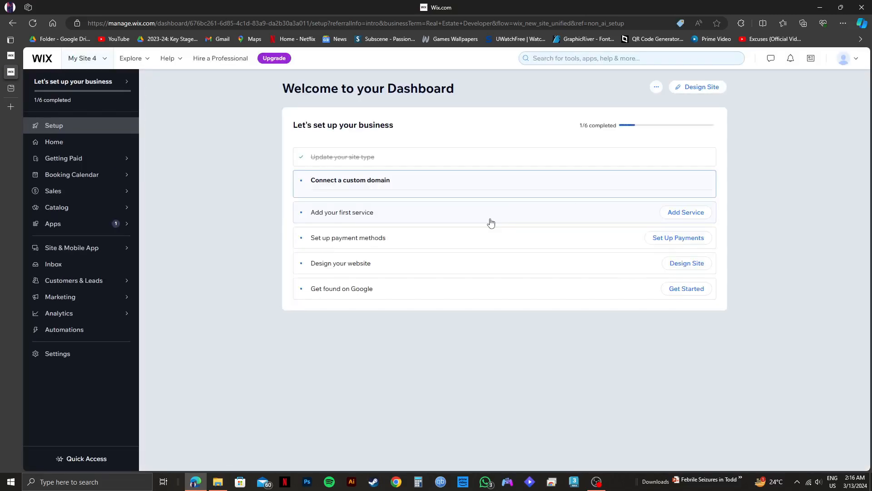
- Choose Design Site, then Pick a Template under Customize a template
{"action": "left_click", "coordinate": [351, 179]}
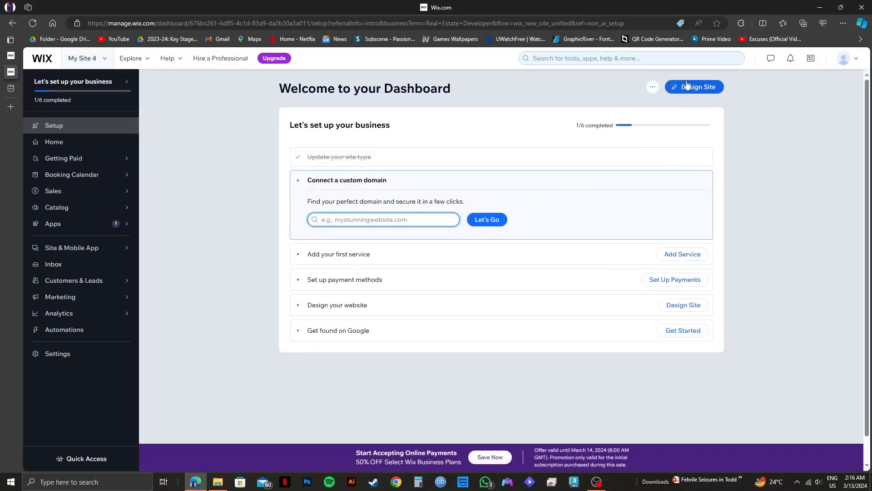
{"action": "left_click", "coordinate": [695, 87]}
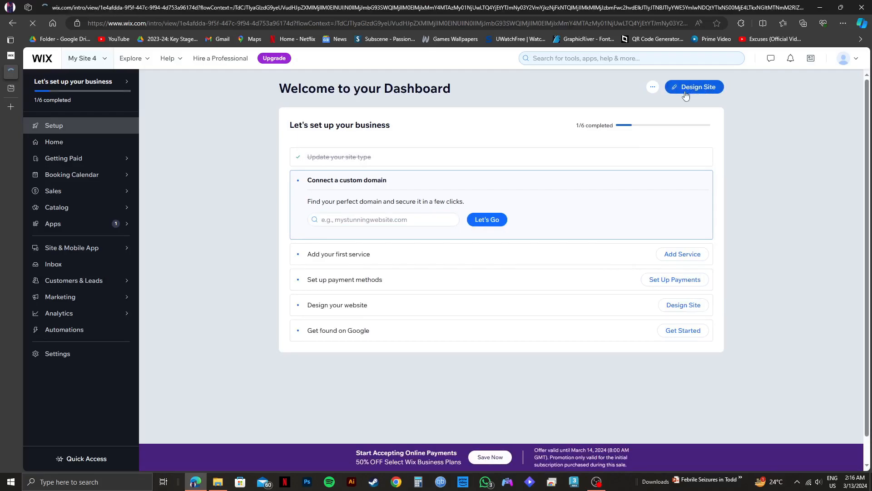
{"action": "left_click", "coordinate": [694, 86]}
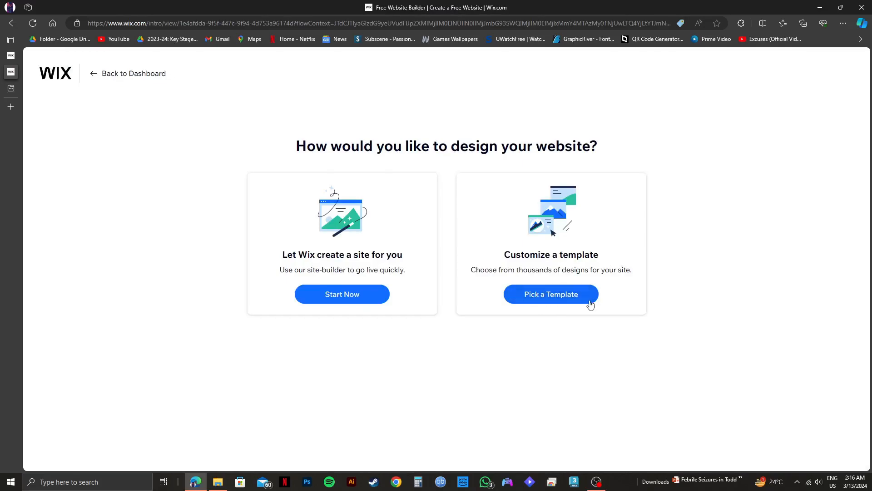
{"action": "left_click", "coordinate": [552, 294]}
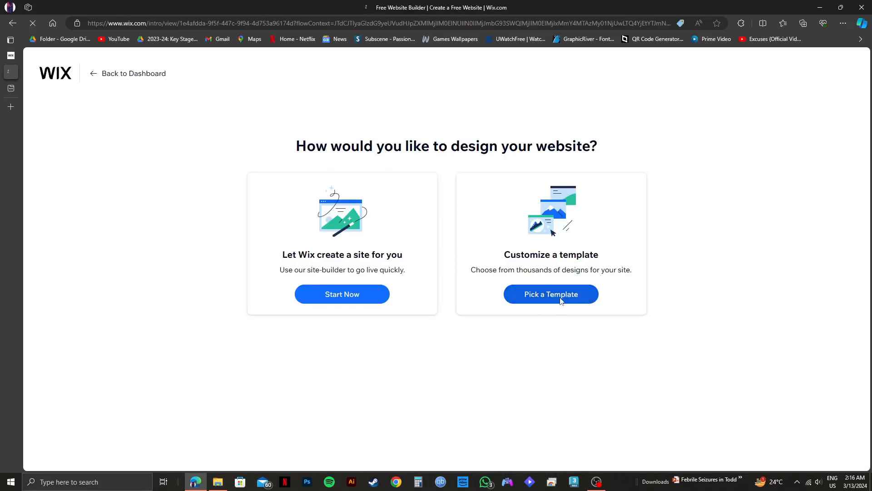
{"action": "left_click", "coordinate": [551, 294]}
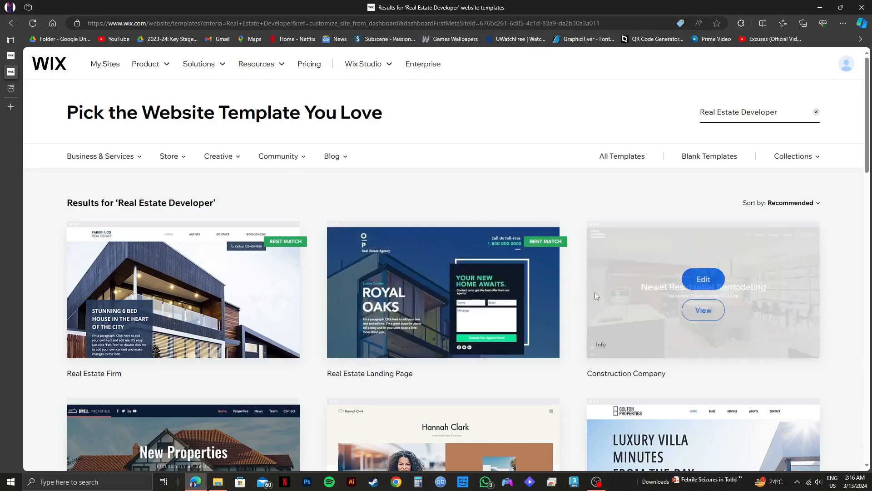
{"action": "mouse_move", "coordinate": [281, 183]}
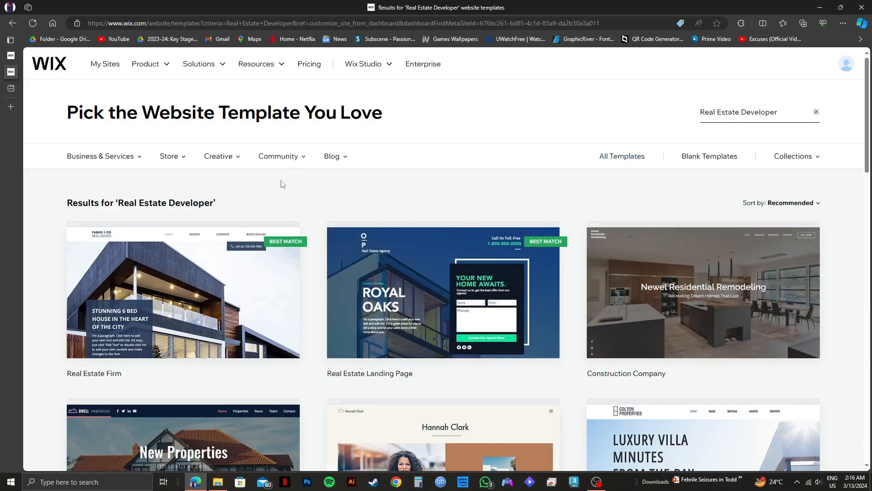
- Browse the Real Estate Developer templates and view the Real Estate Firm template
{"action": "scroll", "scroll_direction": "down", "scroll_amount": 3}
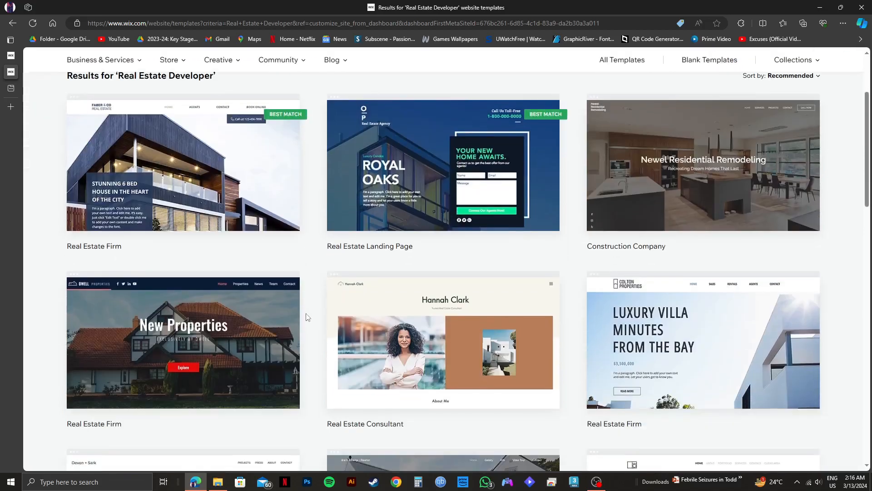
{"action": "scroll", "scroll_direction": "down", "scroll_amount": 3}
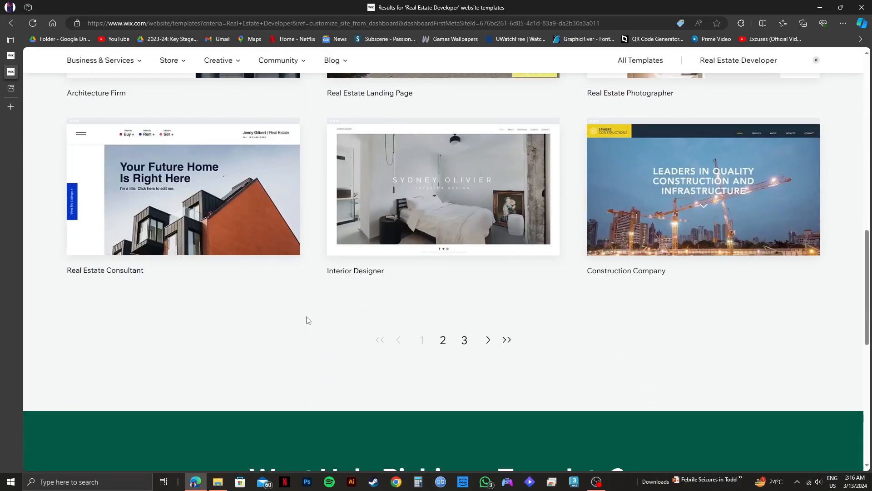
{"action": "mouse_move", "coordinate": [826, 308]}
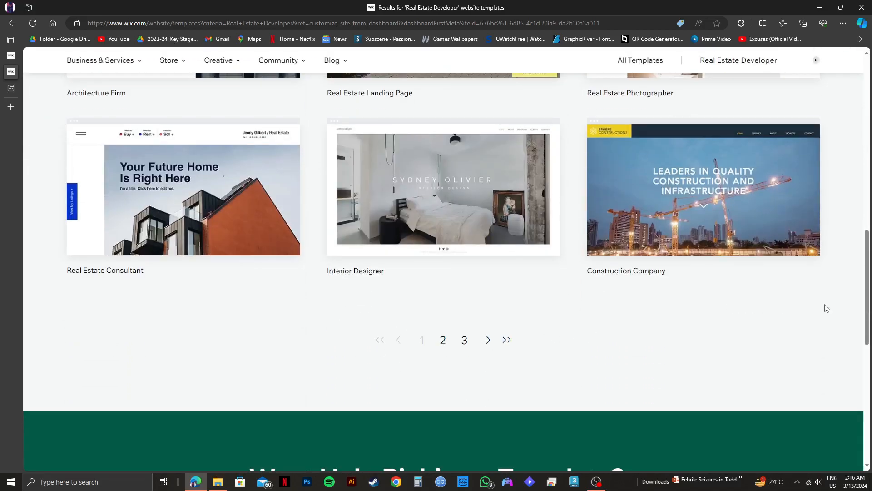
{"action": "scroll", "scroll_direction": "up", "scroll_amount": 3}
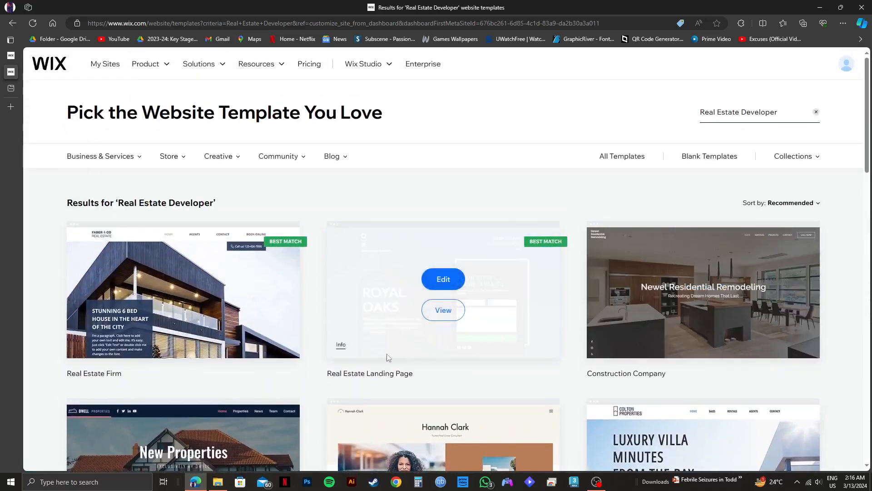
{"action": "mouse_move", "coordinate": [180, 311]}
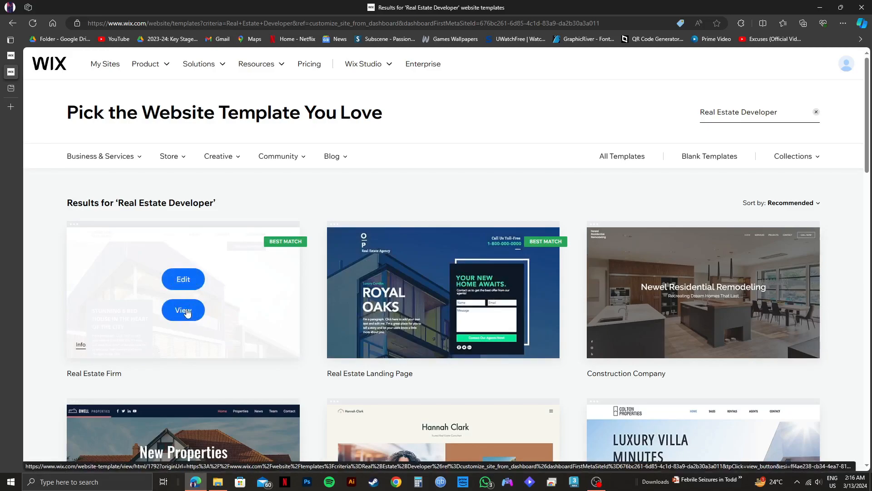
{"action": "left_click", "coordinate": [183, 310]}
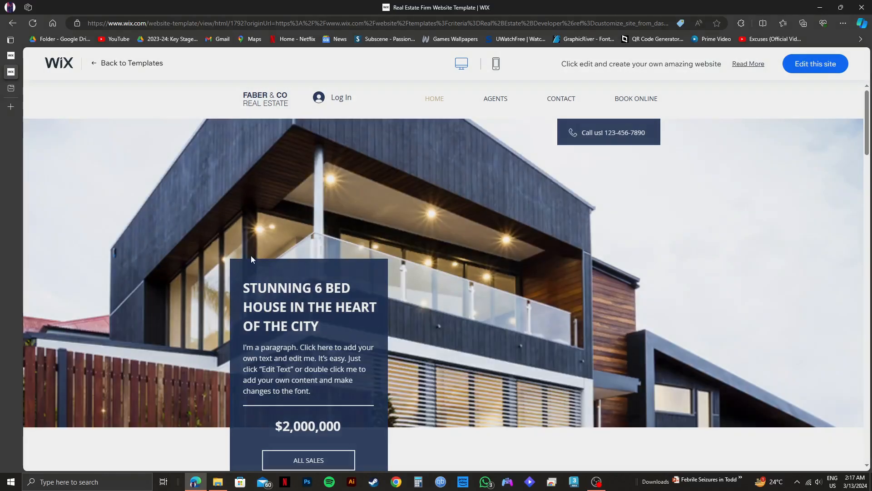
- Close the starting-point popup, scroll through the Faber & Co preview, and edit this site
{"action": "left_click", "coordinate": [815, 64]}
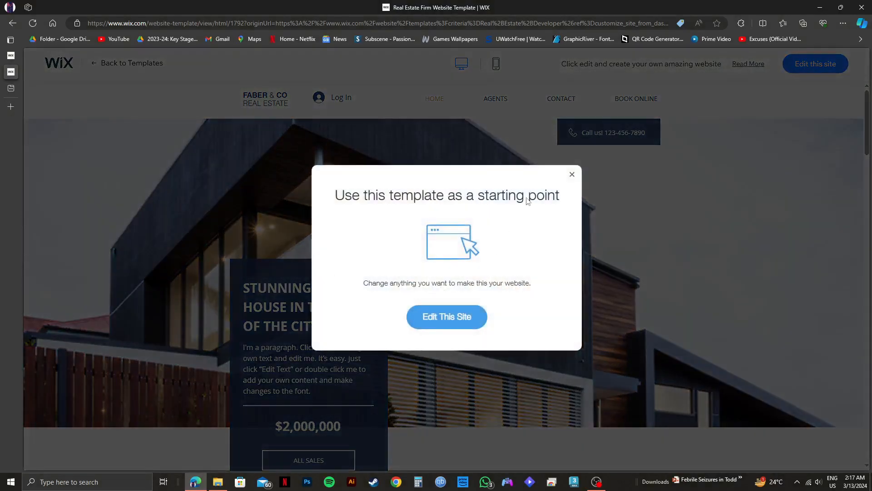
{"action": "left_click", "coordinate": [573, 174]}
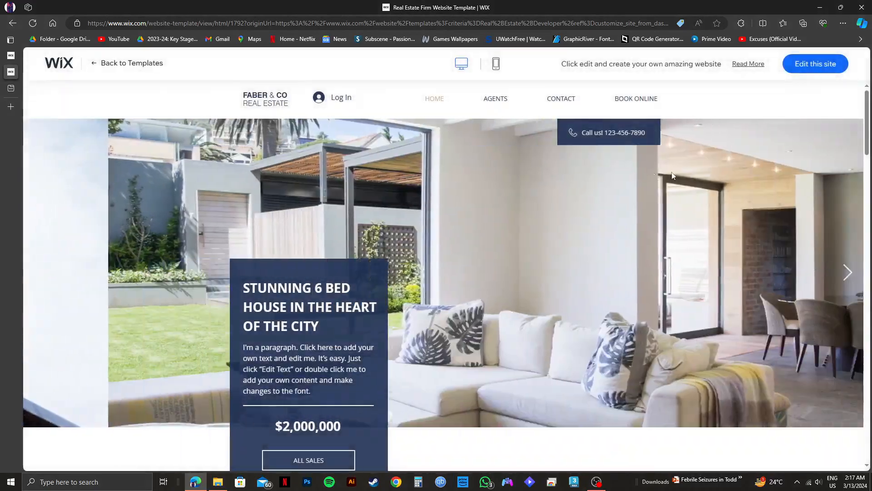
{"action": "scroll", "scroll_direction": "down", "scroll_amount": 3}
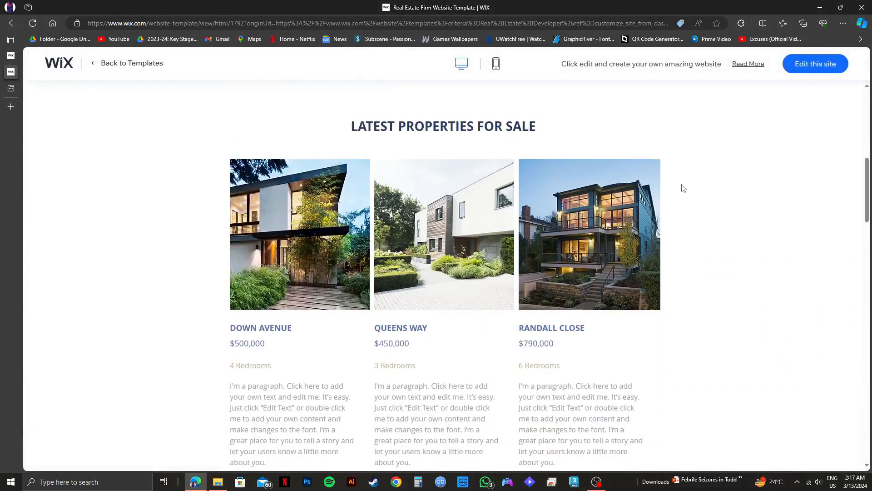
{"action": "scroll", "scroll_direction": "down", "scroll_amount": 3}
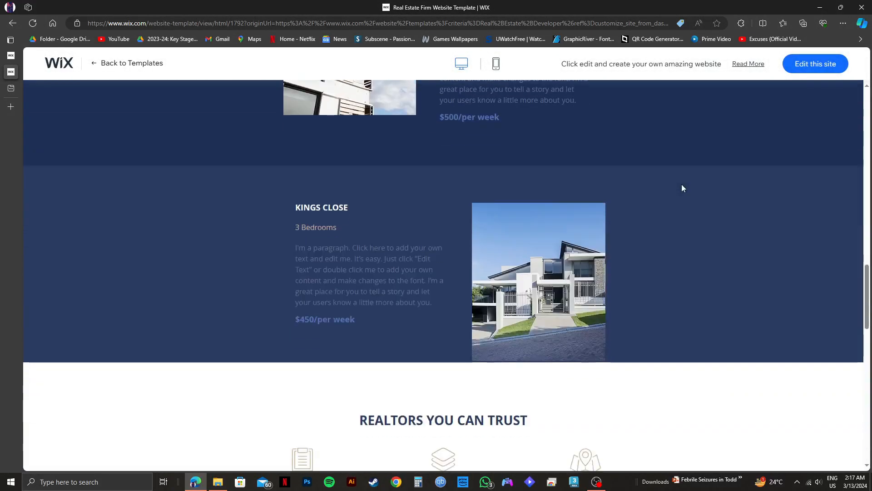
{"action": "scroll", "scroll_direction": "down", "scroll_amount": 3}
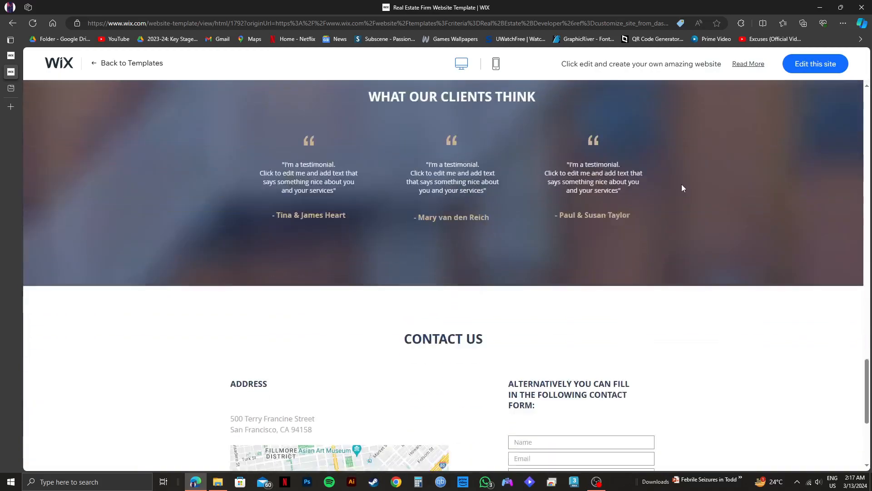
{"action": "scroll", "scroll_direction": "up", "scroll_amount": 3}
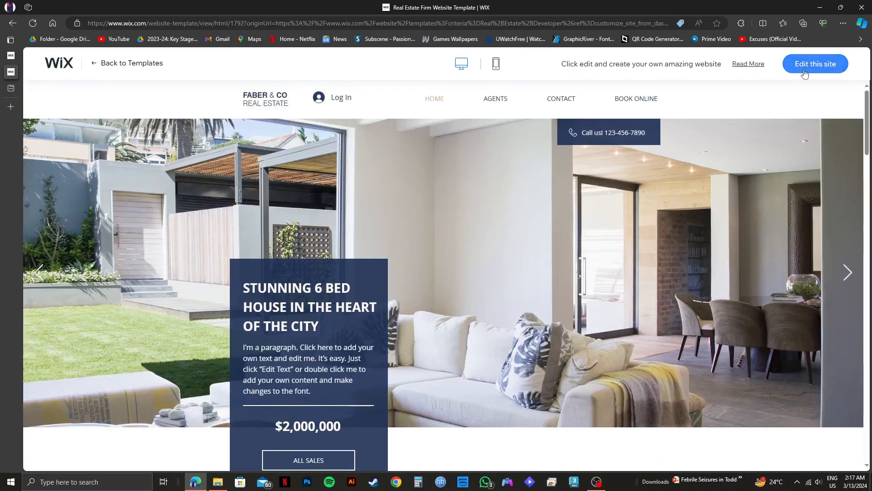
{"action": "left_click", "coordinate": [815, 63]}
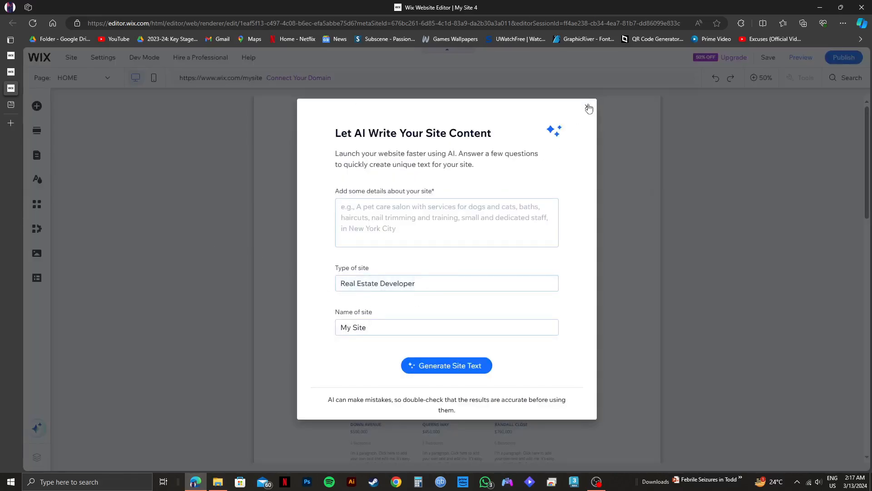
- Close the 'Let AI Write Your Site Content' dialog in the editor
{"action": "left_click", "coordinate": [590, 107]}
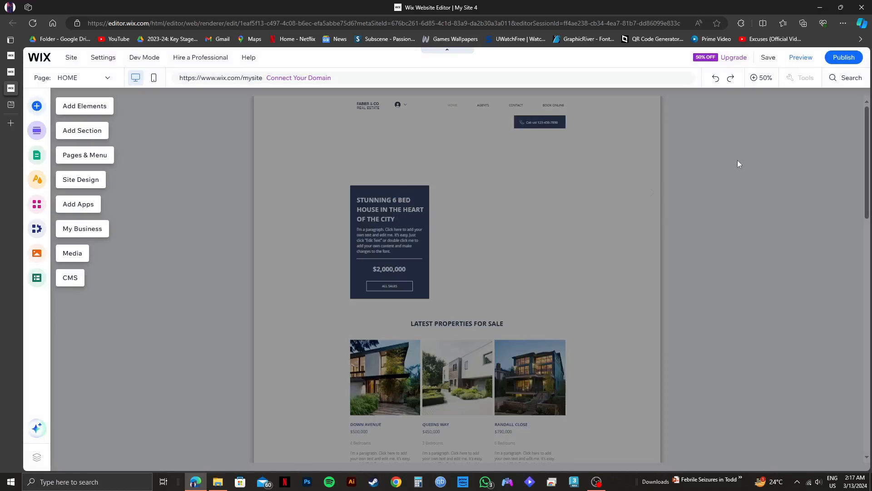
{"action": "scroll", "scroll_direction": "down", "scroll_amount": 3}
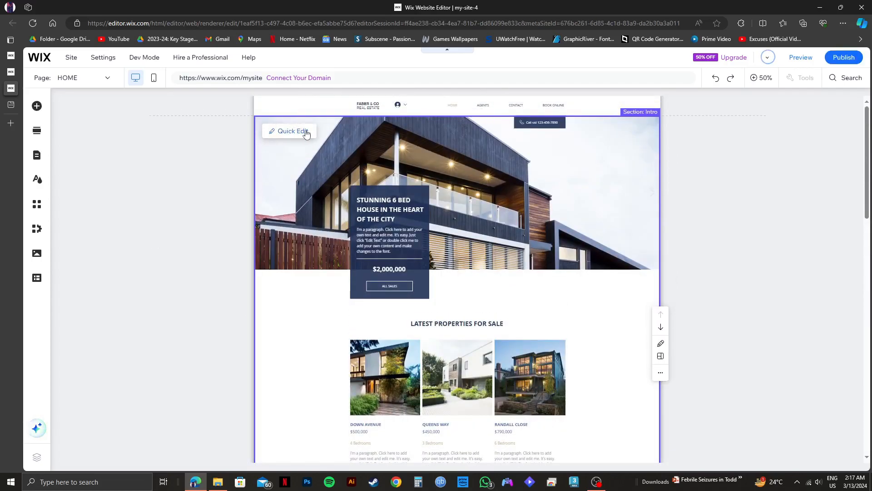
- In Quick Edit, select LATEST PROPERTIES in the title and apply Italic
{"action": "left_click", "coordinate": [290, 131]}
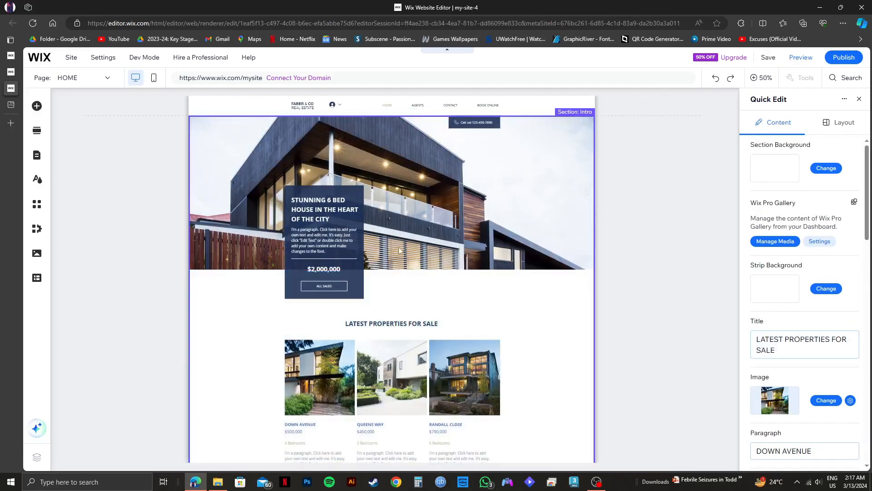
{"action": "mouse_move", "coordinate": [320, 203]}
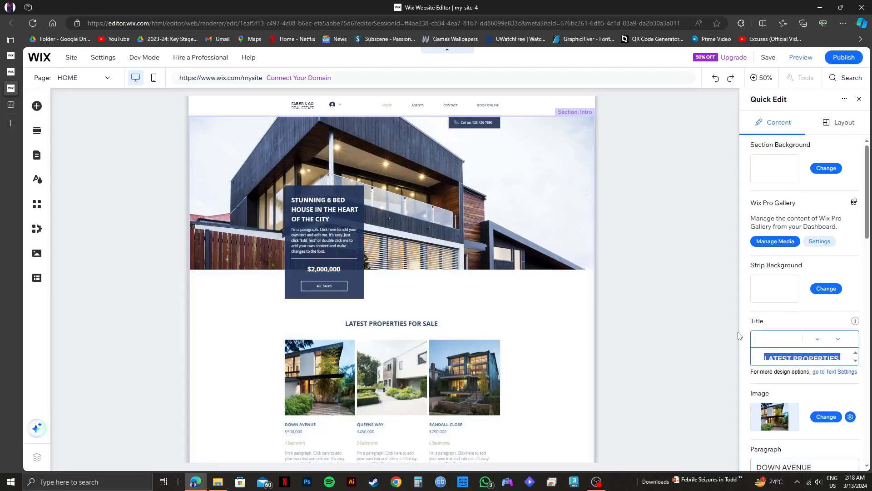
{"action": "left_click", "coordinate": [801, 357]}
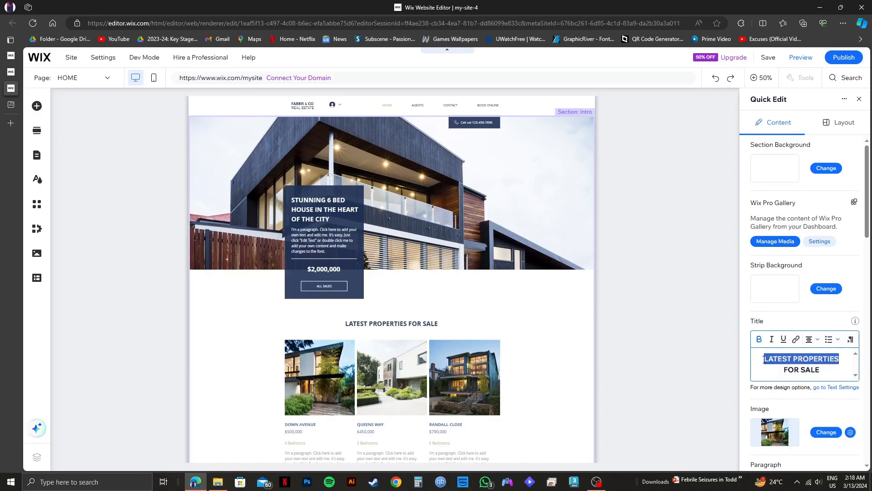
{"action": "left_click", "coordinate": [771, 339]}
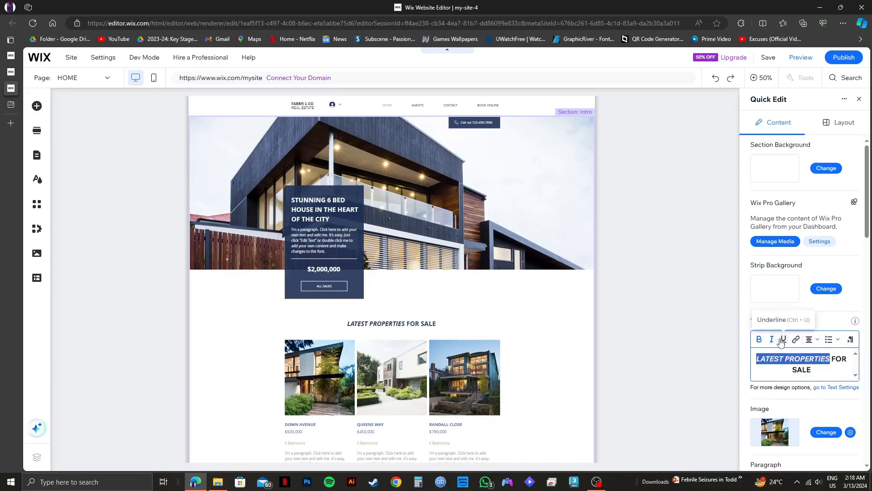
{"action": "left_click", "coordinate": [783, 339]}
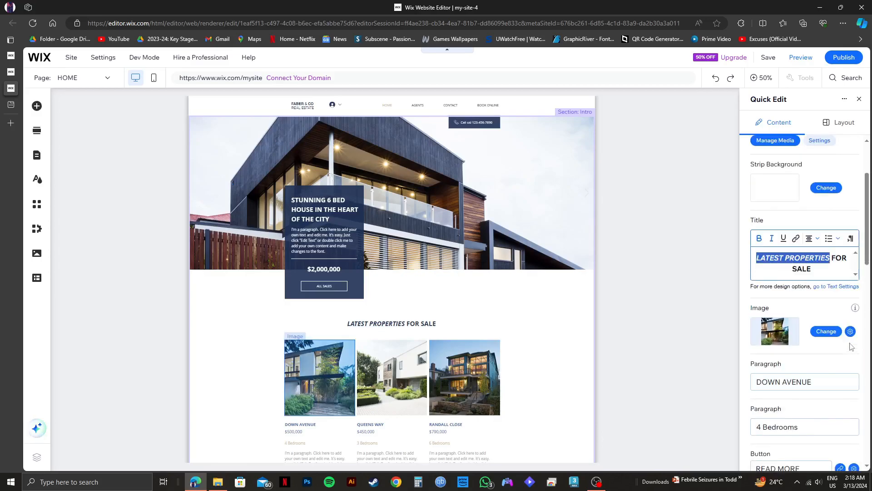
- Scroll Quick Edit to the 'Stunning 6 Bed House in the Heart of the City' title
{"action": "scroll", "scroll_direction": "down", "scroll_amount": 3}
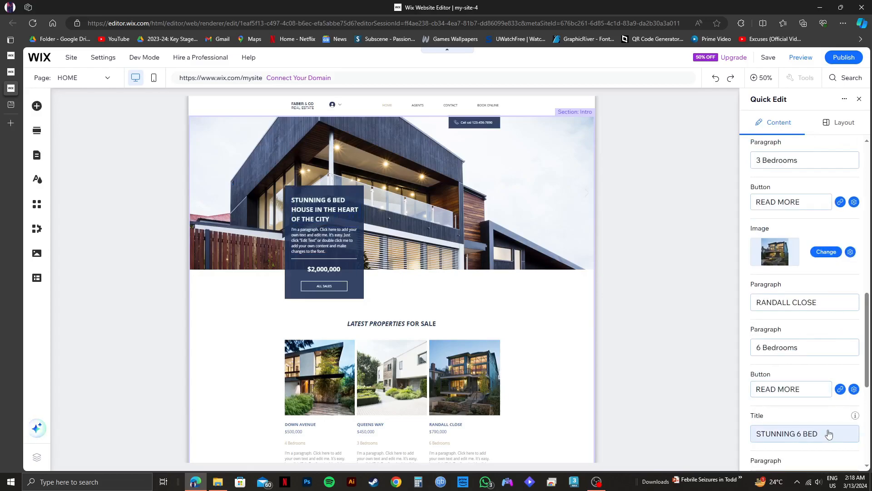
{"action": "left_click", "coordinate": [805, 433]}
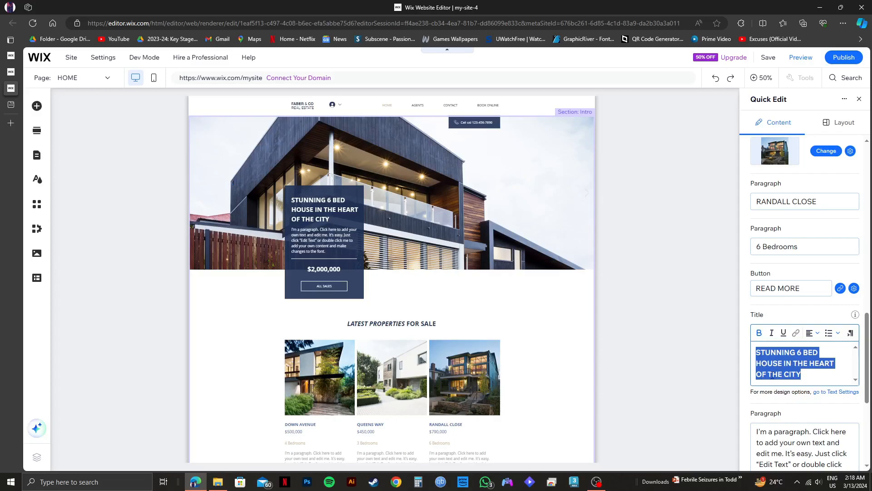
{"action": "scroll", "scroll_direction": "down", "scroll_amount": 3}
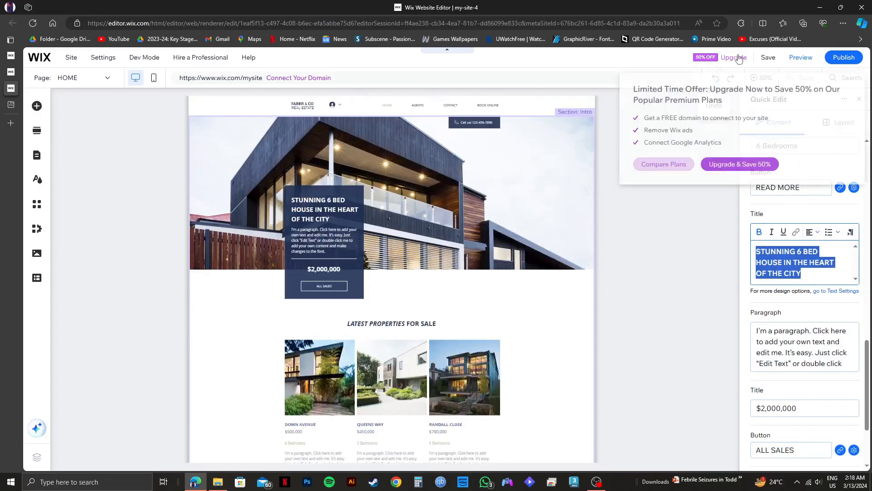
{"action": "mouse_move", "coordinate": [806, 62]}
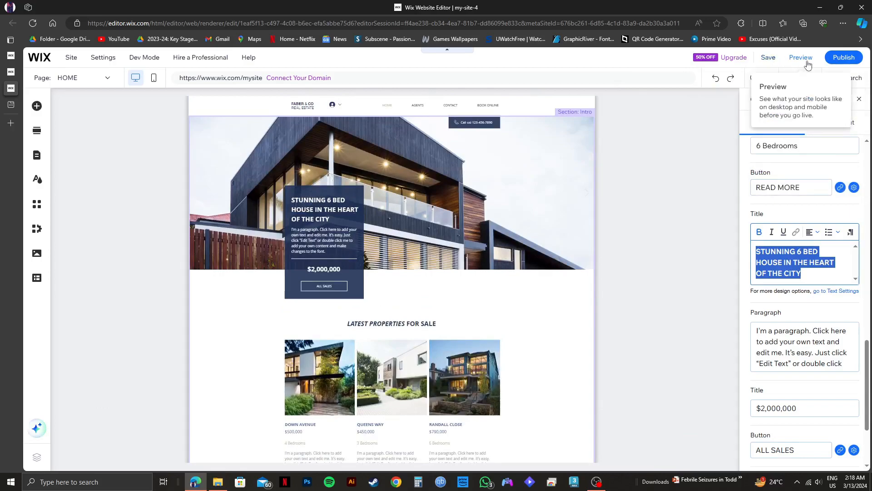
{"action": "mouse_move", "coordinate": [769, 57]}
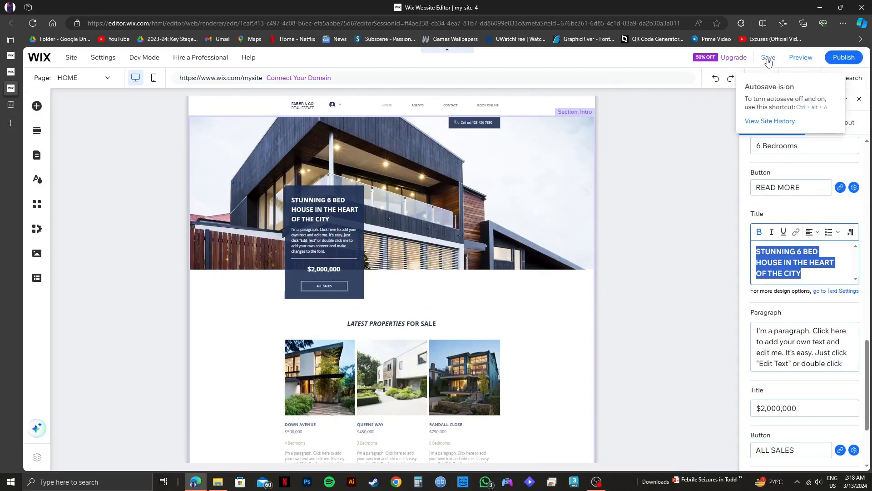
- Save the site to a free wixsite.com domain, dismiss the confirmation, and view the Dev Mode menu
{"action": "left_click", "coordinate": [768, 57]}
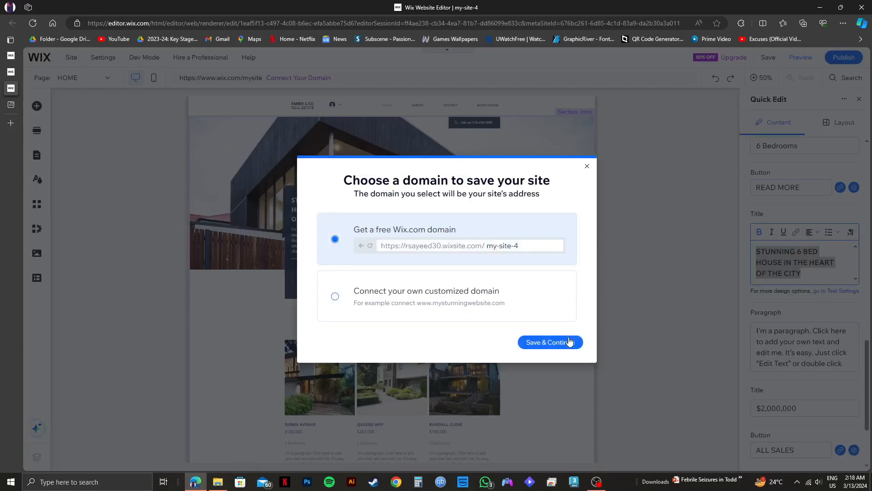
{"action": "left_click", "coordinate": [550, 343]}
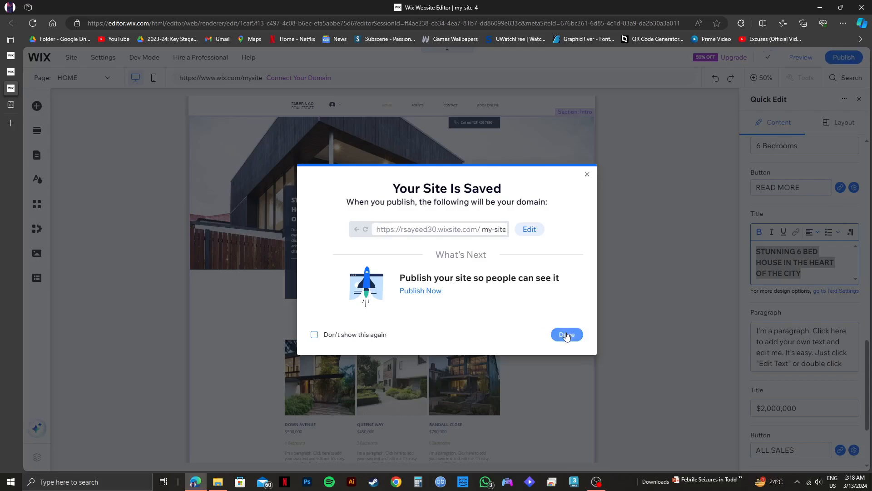
{"action": "left_click", "coordinate": [567, 334]}
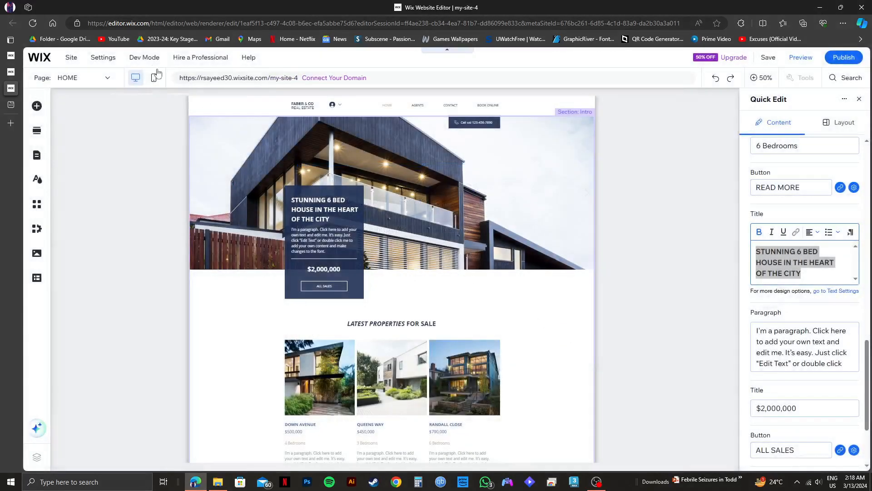
{"action": "left_click", "coordinate": [144, 57]}
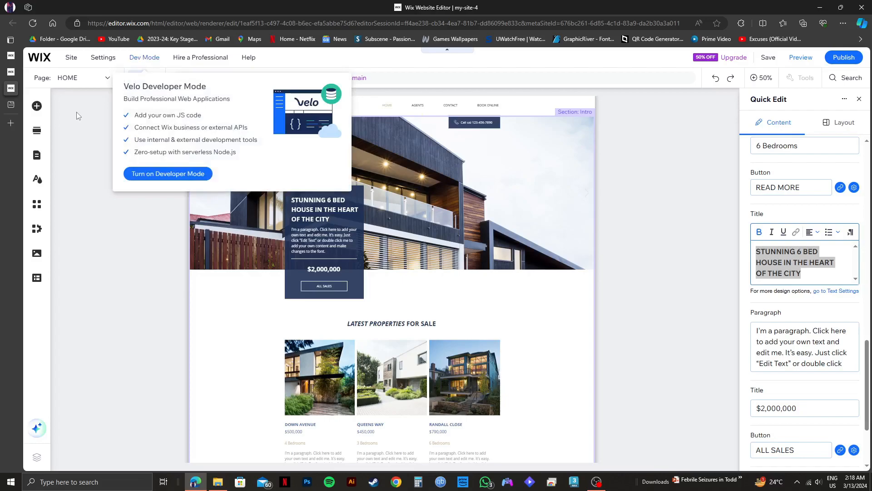